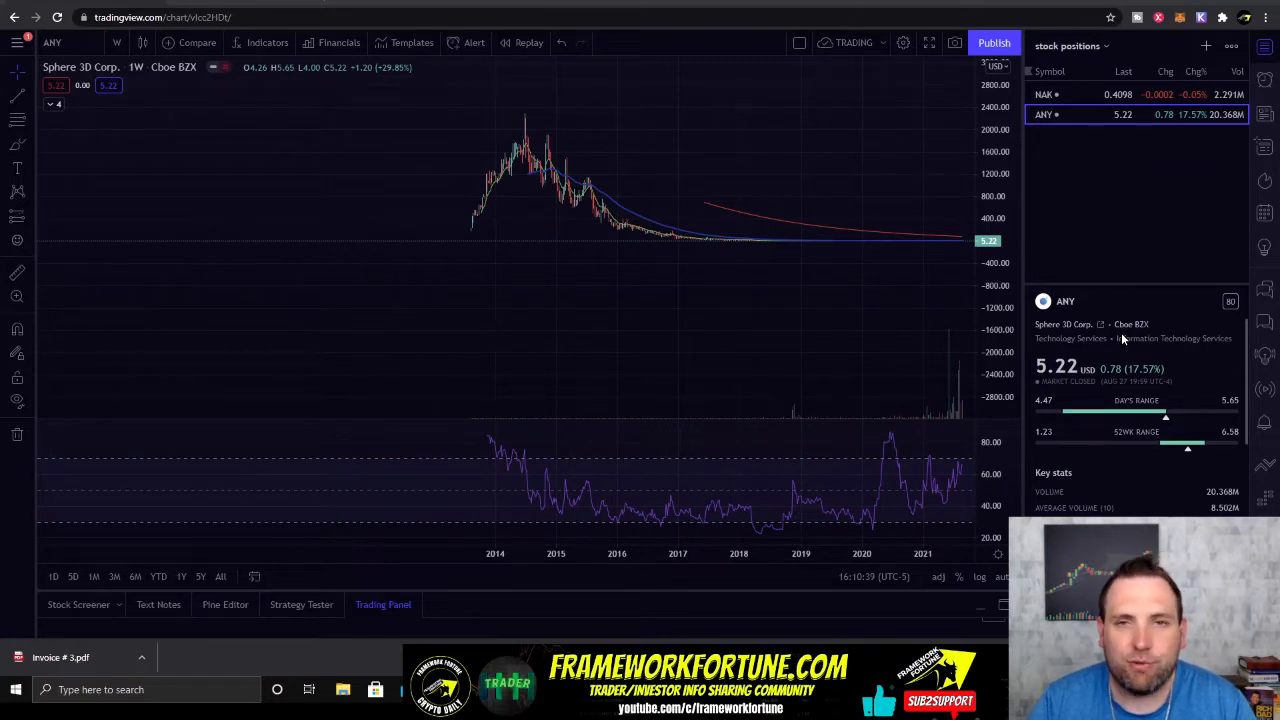
Step: Show Sphere 3D's annual Statistics table with key stats, valuation and profitability ratios
click(340, 42)
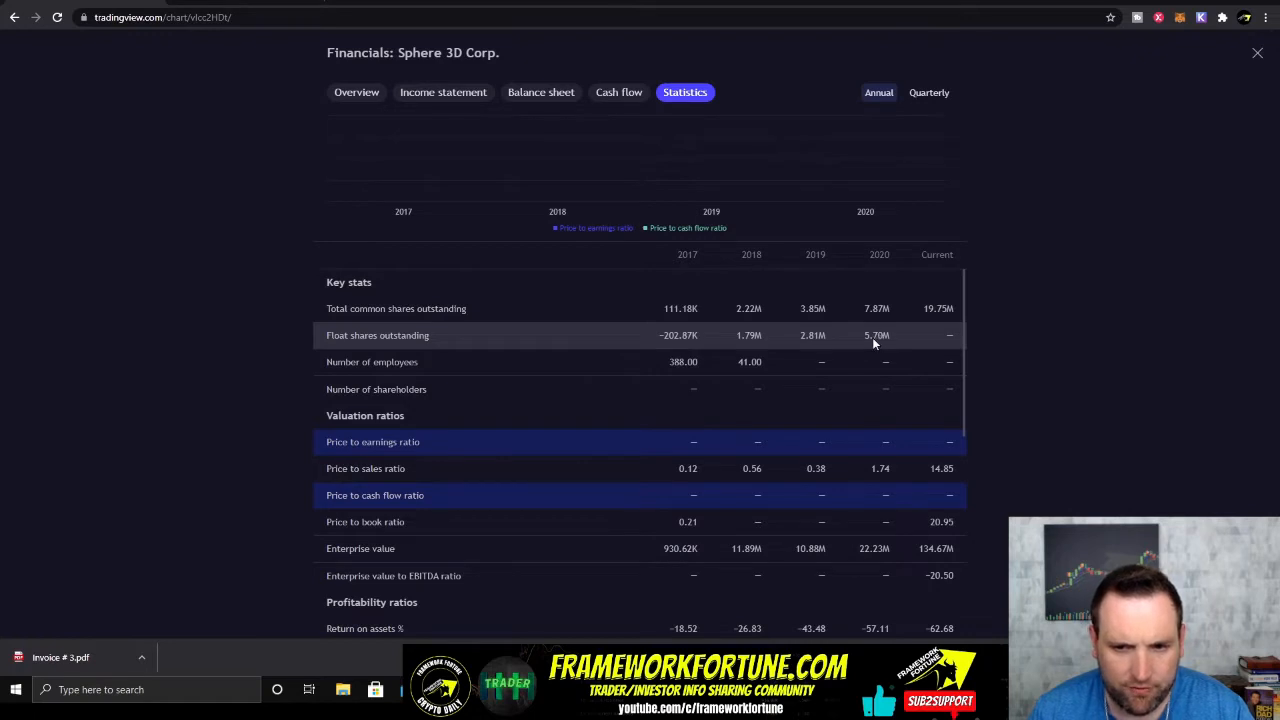
click(618, 92)
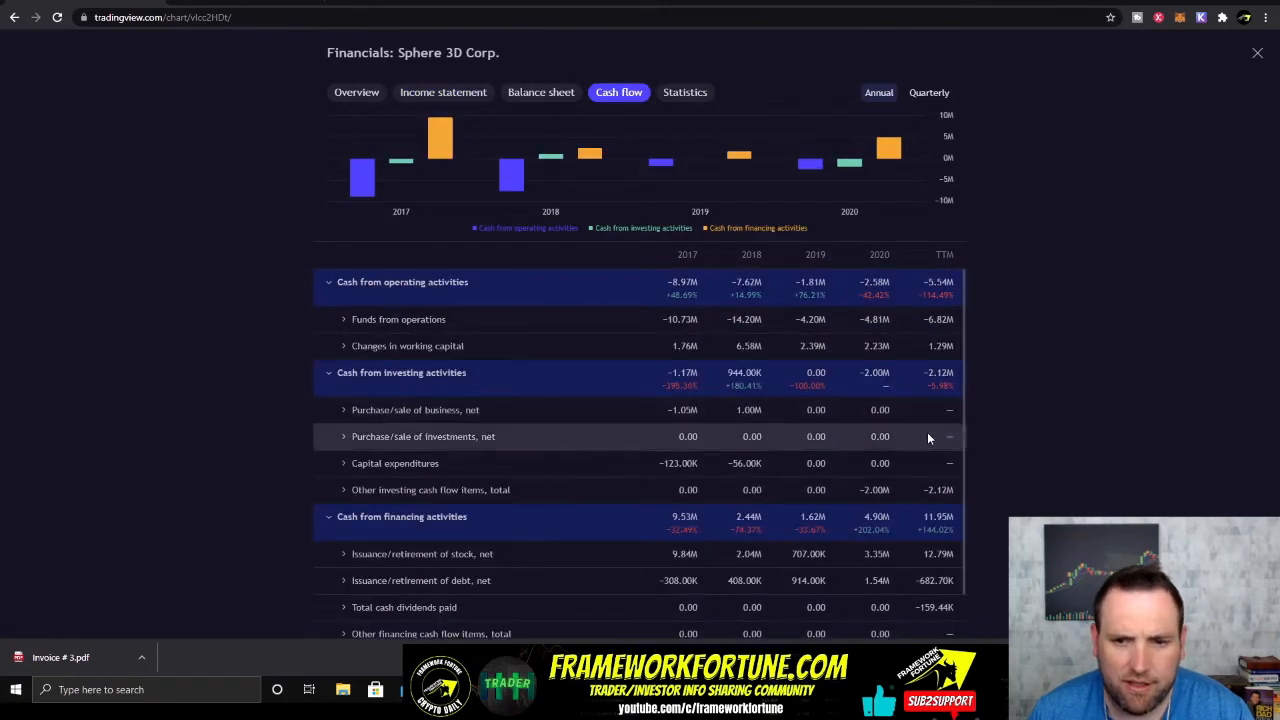